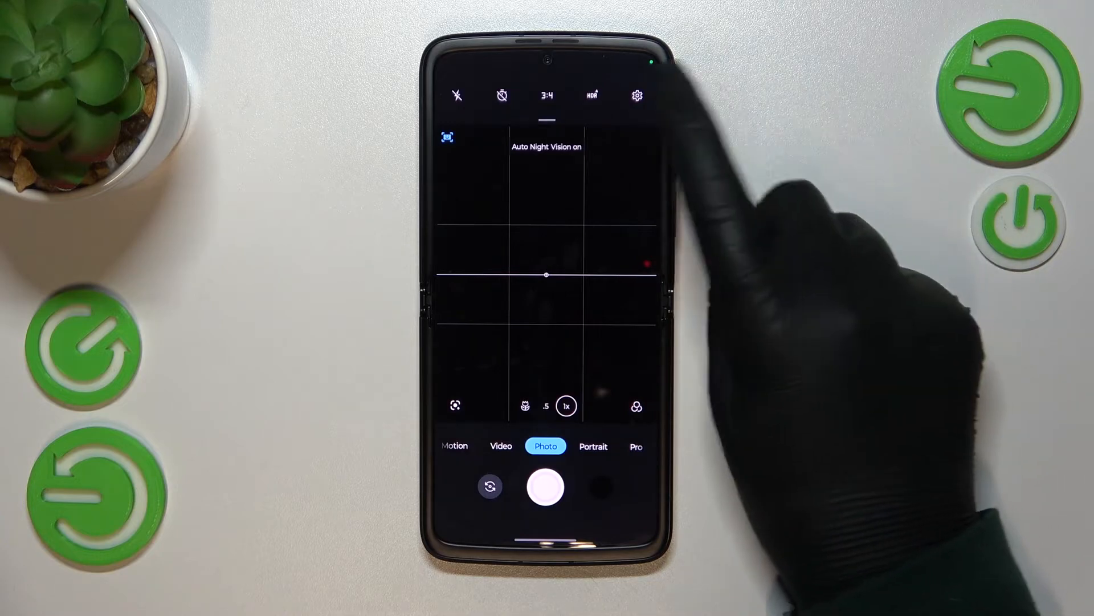
# Open the camera's Settings list from the viewfinder gear icon
pyautogui.click(636, 94)
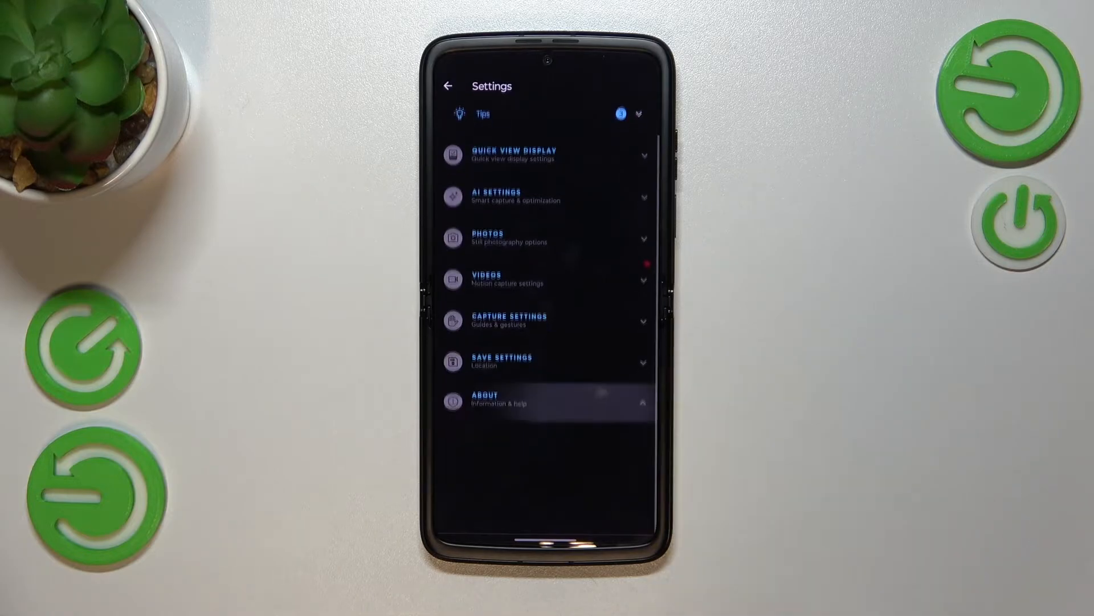
# Expand About and choose Reset to bring up the 'Reset settings?' confirmation
pyautogui.click(548, 401)
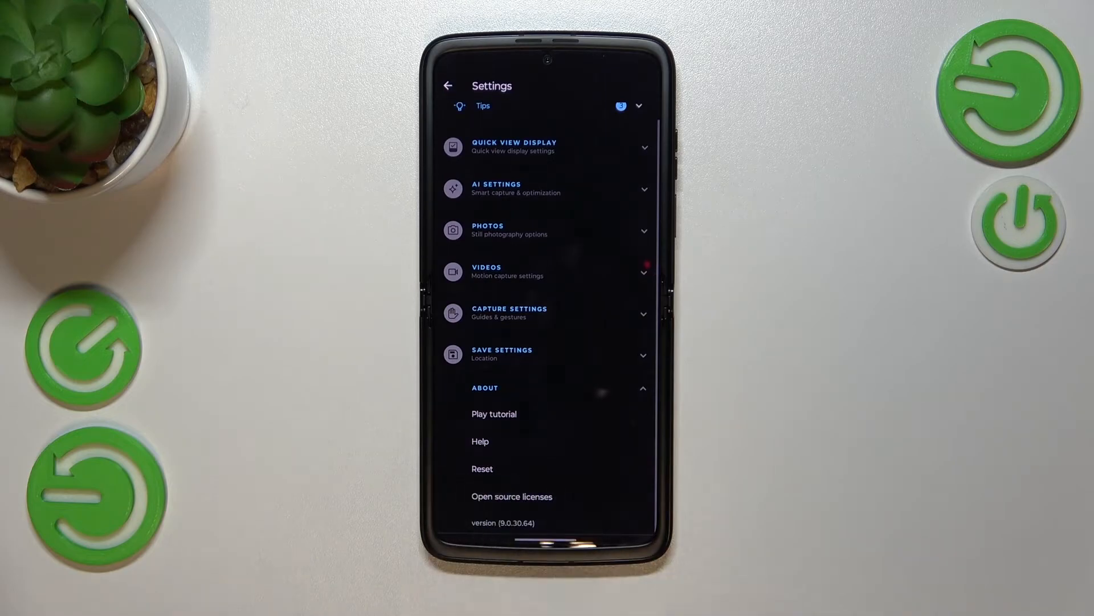
pyautogui.click(481, 468)
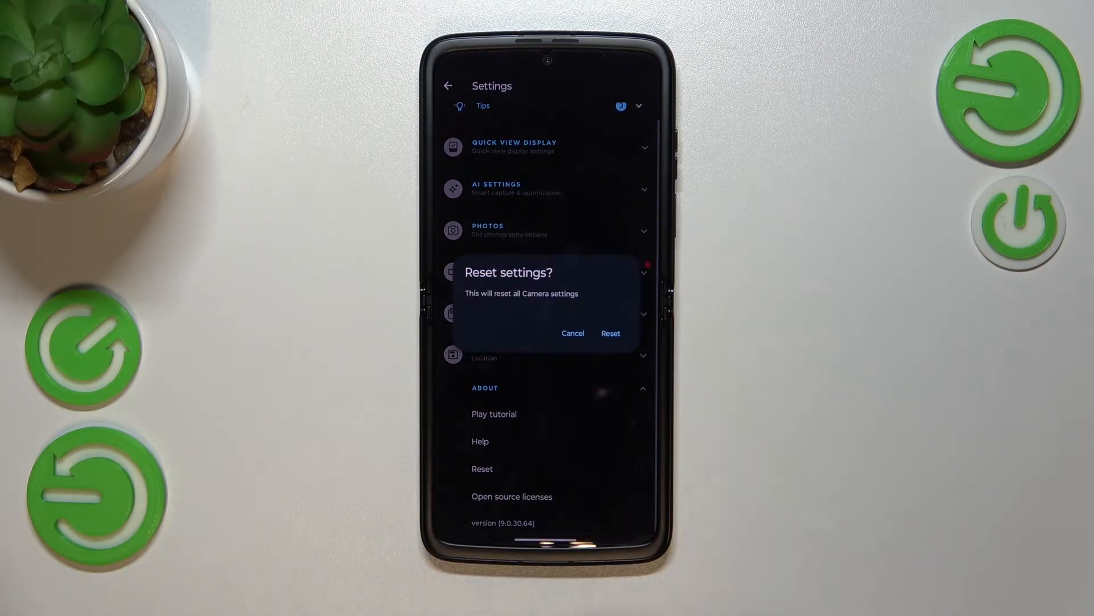